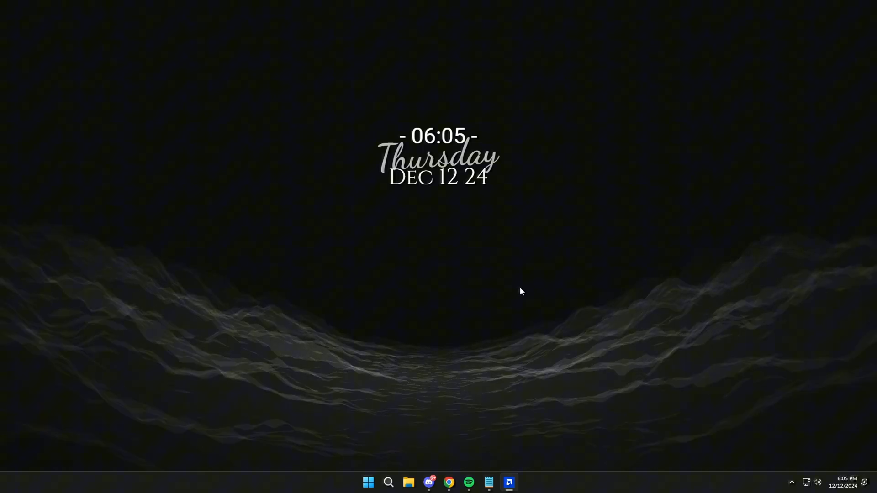
Open Chrome and search Google for 'msi afterburner'.
{"action": "left_click", "coordinate": [448, 486]}
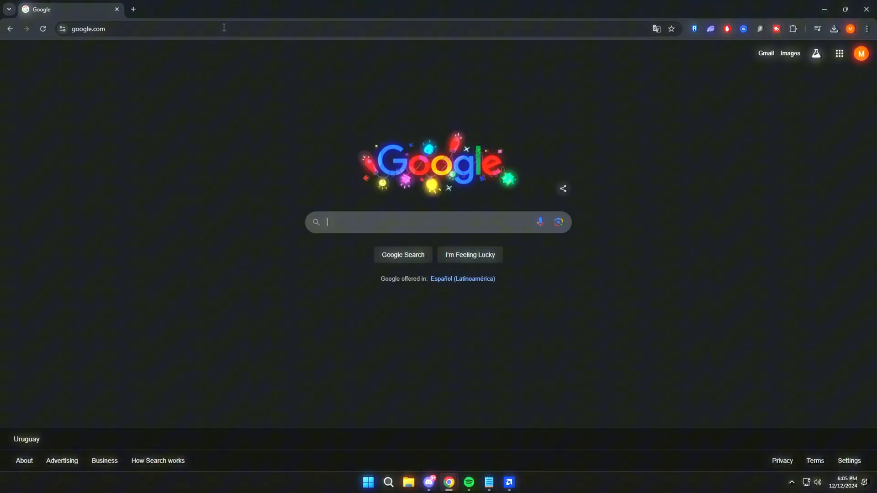
{"action": "type", "text": "msi afterburner"}
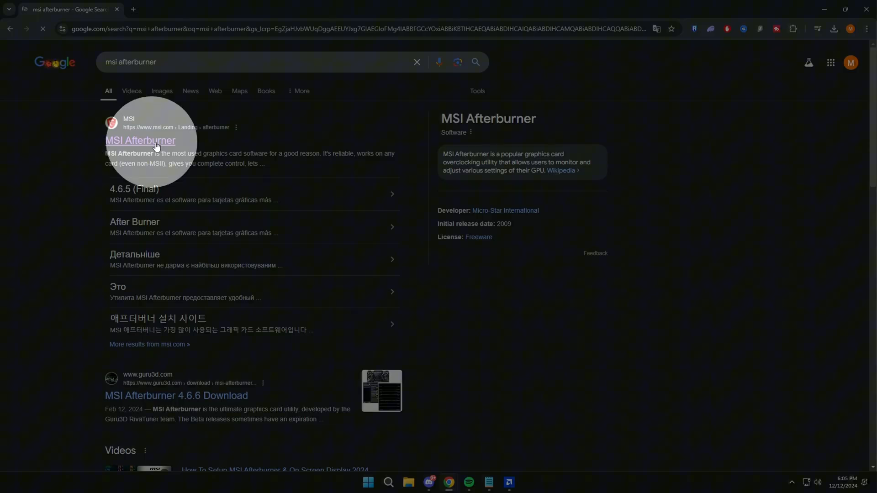
Open the official MSI Afterburner page and download the 4.6.5 Final release.
{"action": "left_click", "coordinate": [140, 141]}
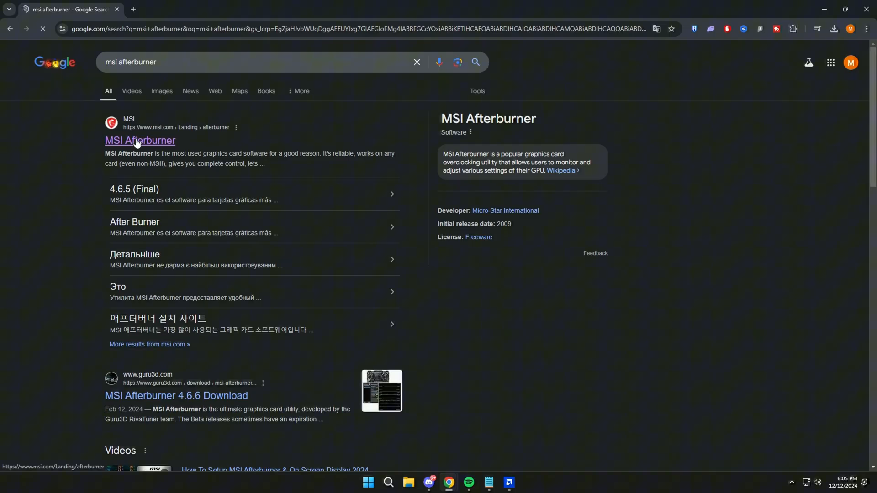
{"action": "left_click", "coordinate": [139, 141]}
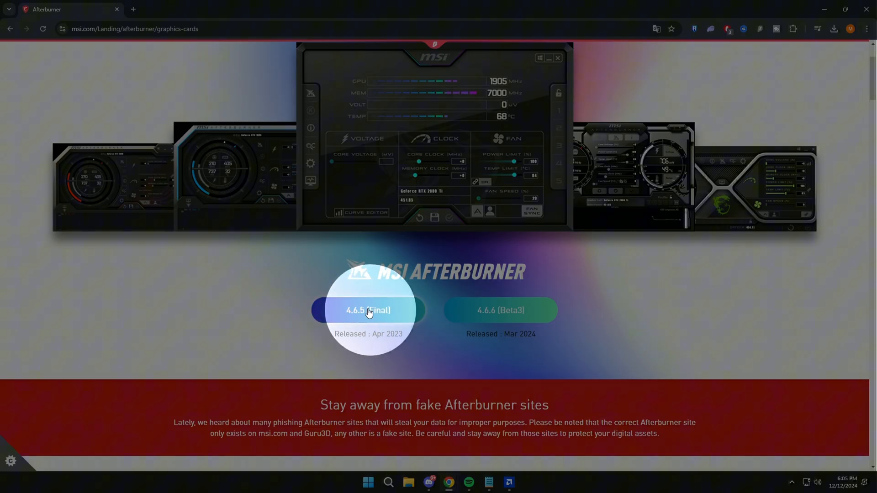
{"action": "left_click", "coordinate": [368, 311]}
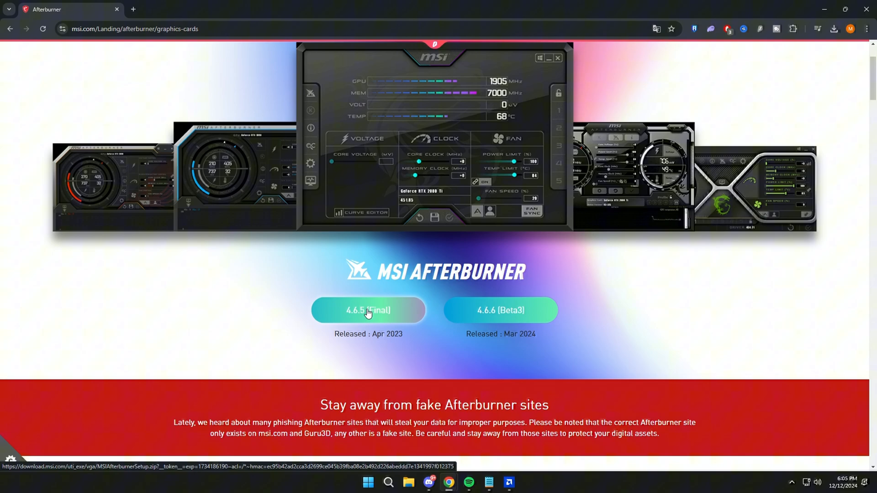
{"action": "left_click", "coordinate": [369, 311]}
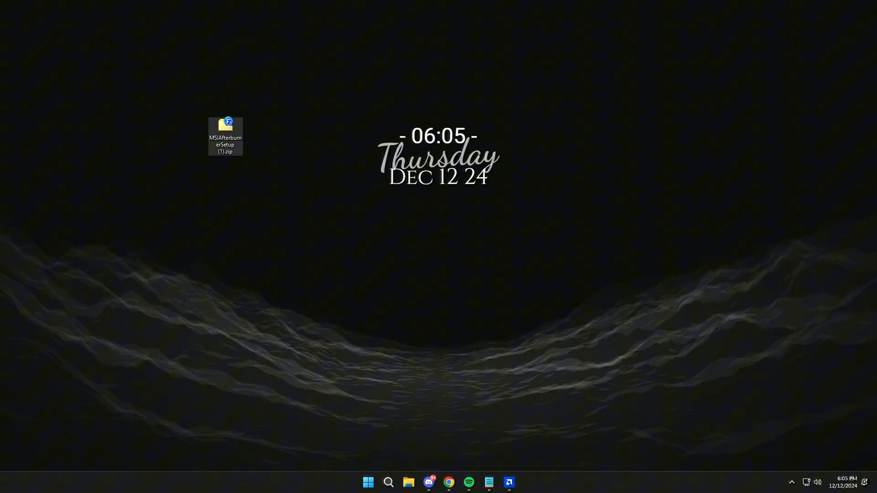
Extract the zip and run MSIAfterburnerSetup465.exe from the extracted folder.
{"action": "right_click", "coordinate": [225, 136]}
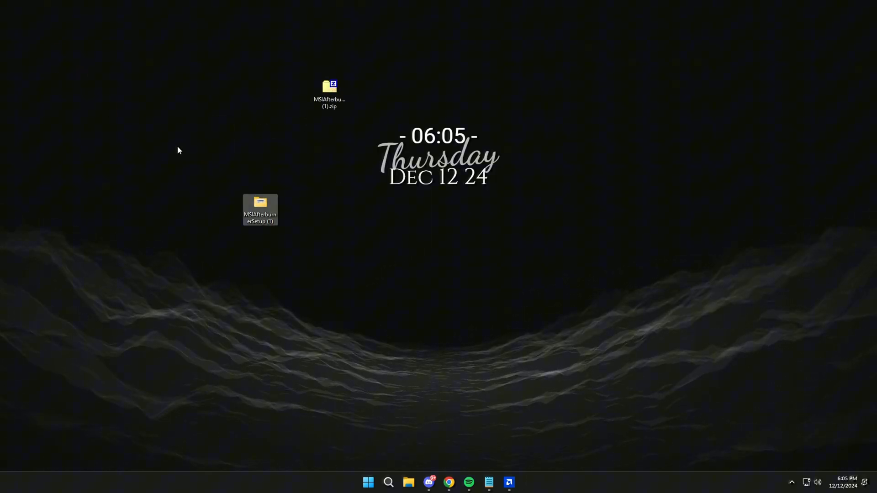
{"action": "double_click", "coordinate": [259, 210]}
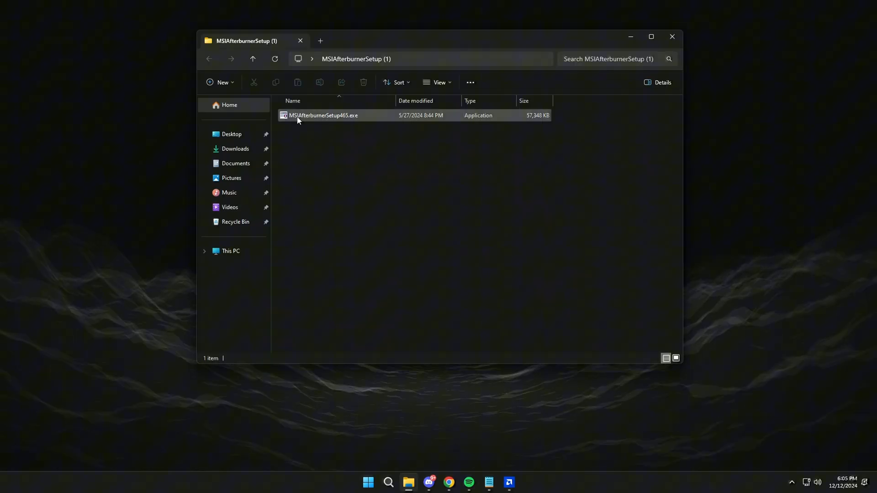
{"action": "left_click", "coordinate": [324, 115]}
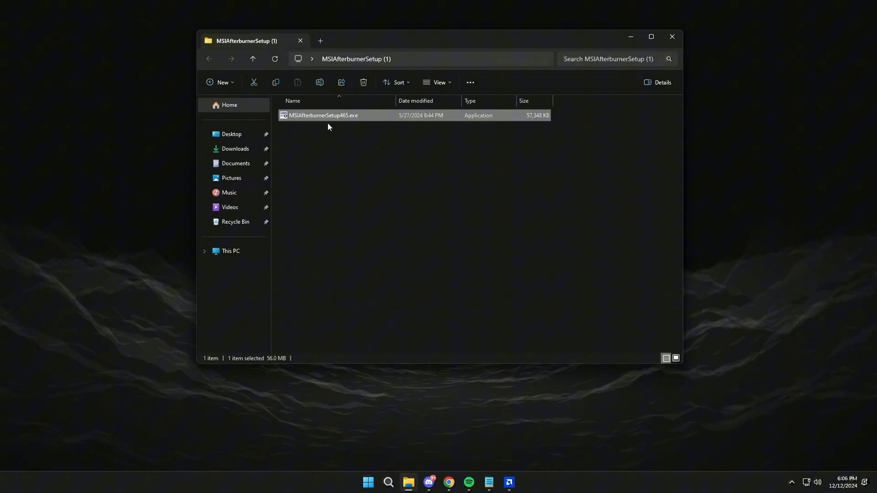
{"action": "double_click", "coordinate": [323, 115]}
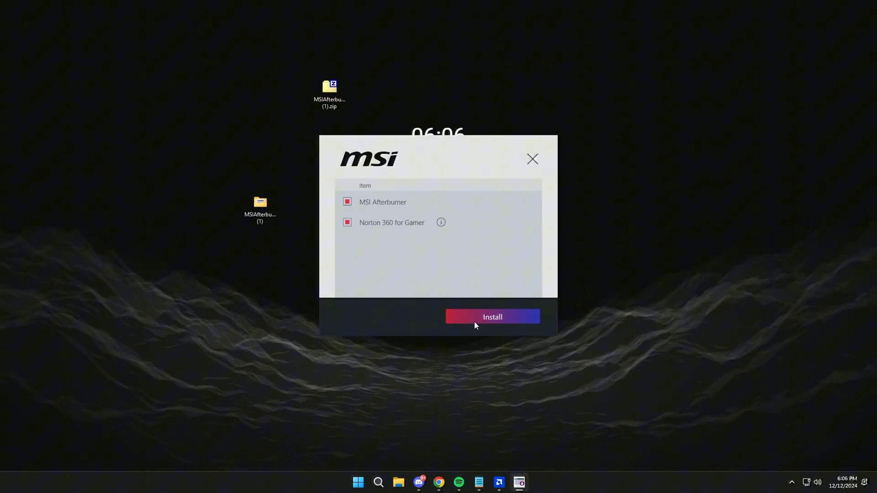
Install MSI Afterburner, exit the Norton Download Manager, and open Windows search.
{"action": "left_click", "coordinate": [492, 317]}
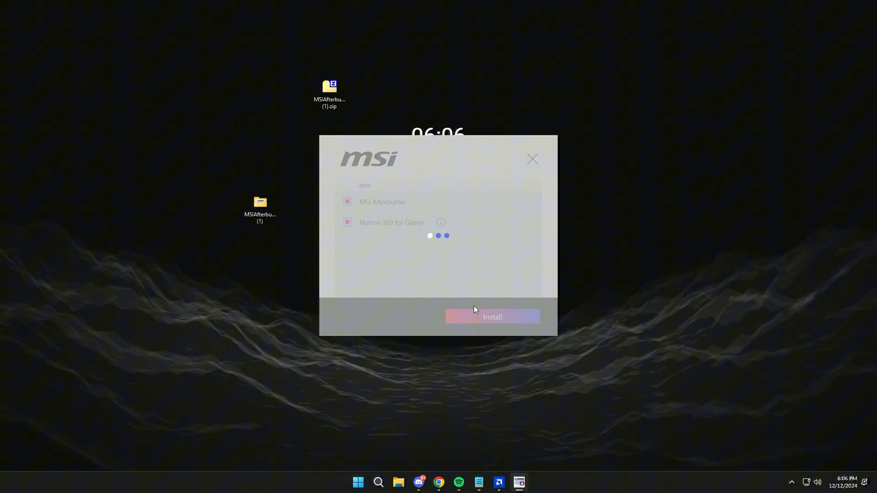
{"action": "left_click", "coordinate": [493, 317]}
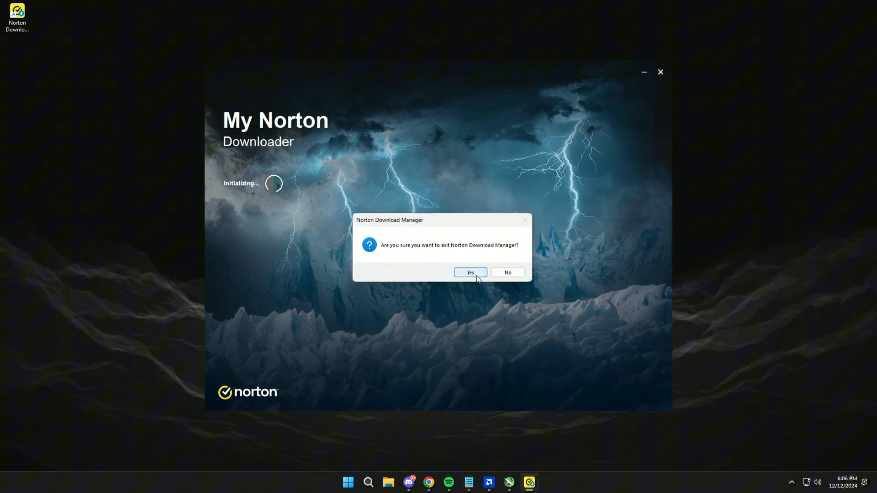
{"action": "left_click", "coordinate": [470, 272]}
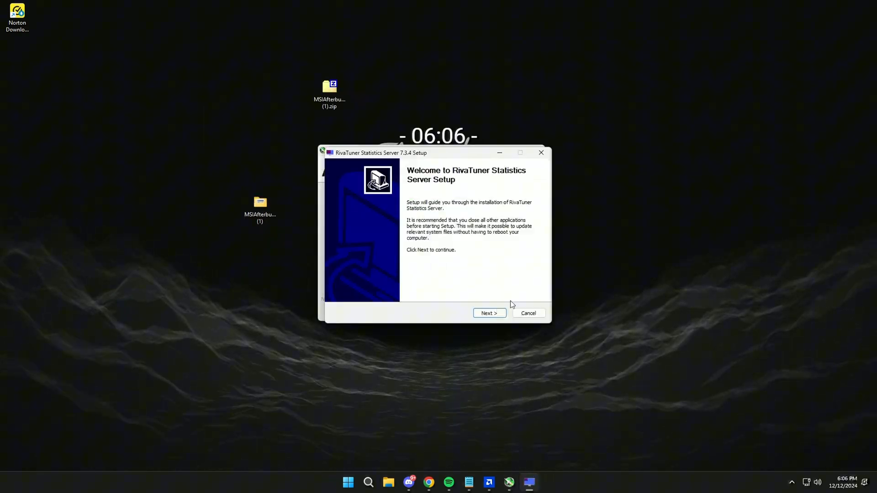
{"action": "left_click", "coordinate": [368, 482]}
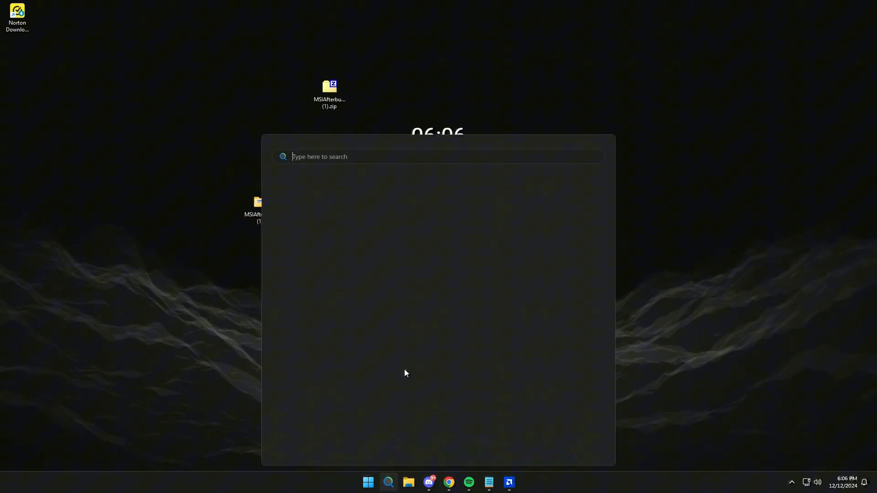
Search 'msi Afterburner' in Windows Search and launch the best match.
{"action": "type", "text": "msi Afterburner"}
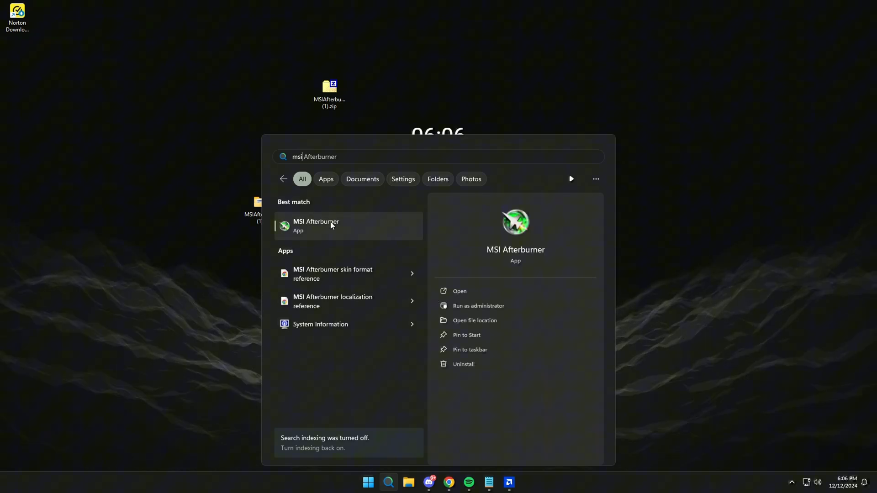
{"action": "left_click", "coordinate": [316, 222]}
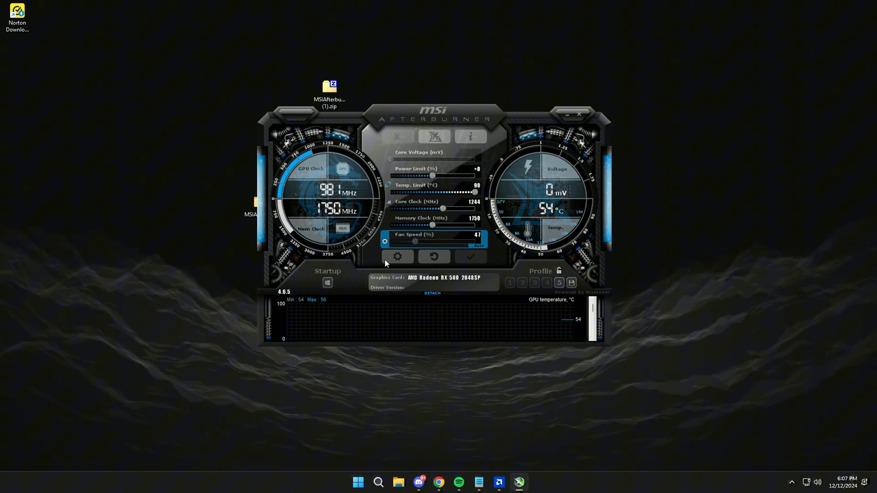
Choose the 'MSI Cyborg Afterburner skin by Drerex Design' interface skin in settings.
{"action": "left_click", "coordinate": [397, 257]}
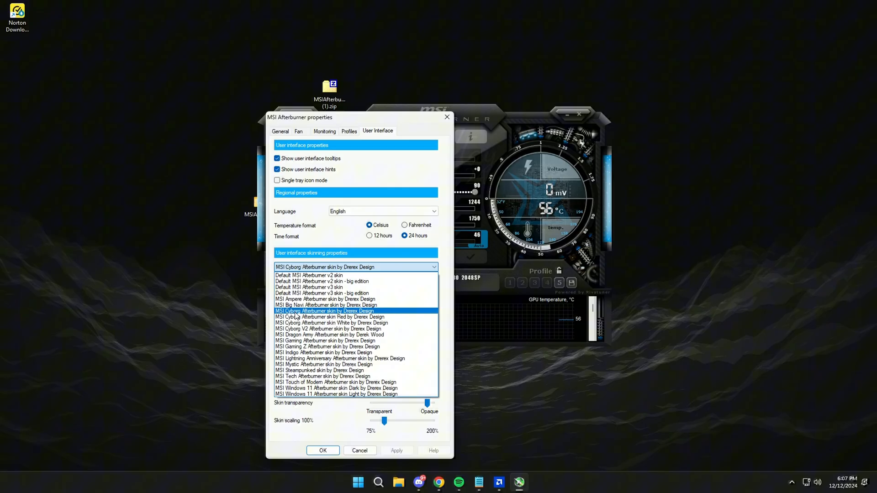
{"action": "left_click", "coordinate": [324, 311]}
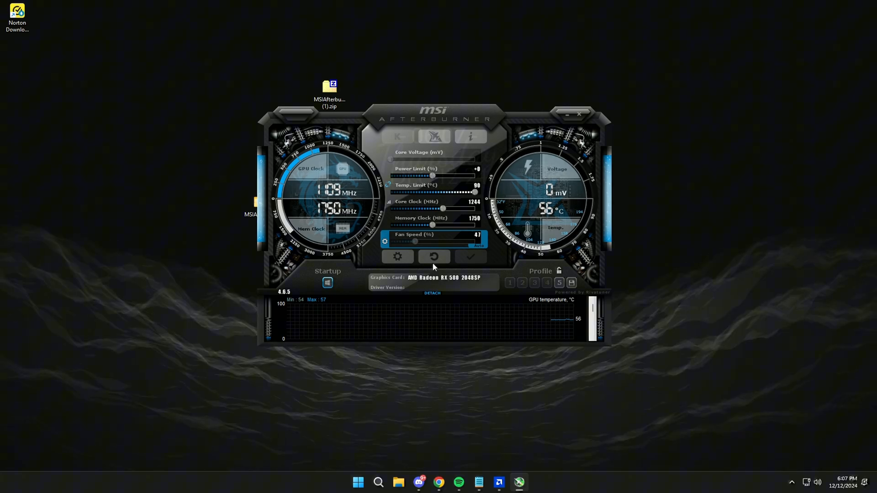
Enable 'Start with Windows' and lower the power limit to -15%.
{"action": "left_click", "coordinate": [397, 257]}
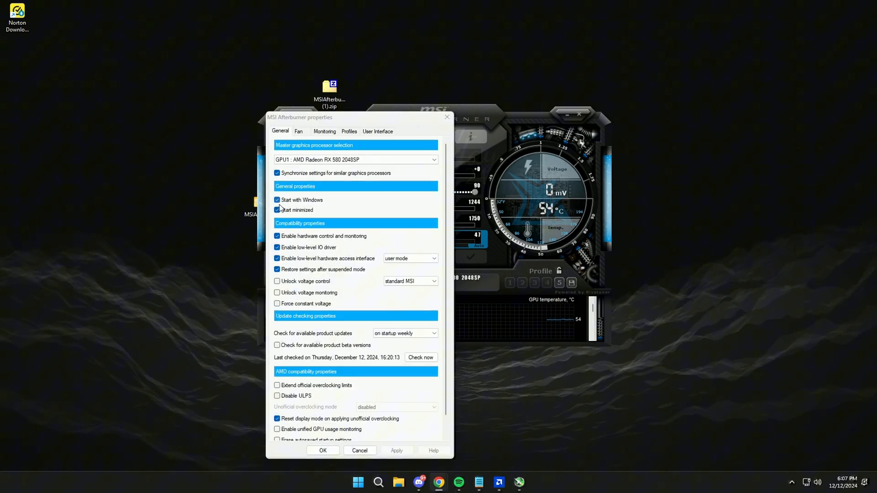
{"action": "left_click", "coordinate": [360, 450]}
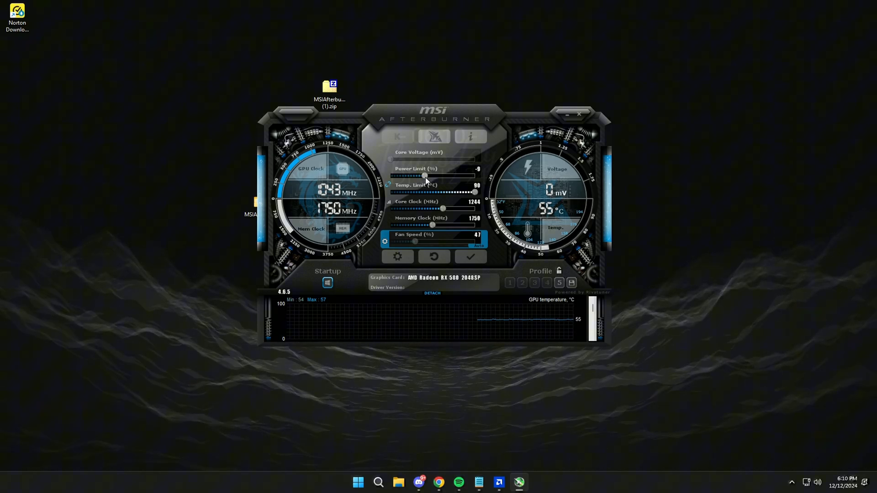
{"action": "left_click_drag", "start_coordinate": [425, 177], "coordinate": [423, 176]}
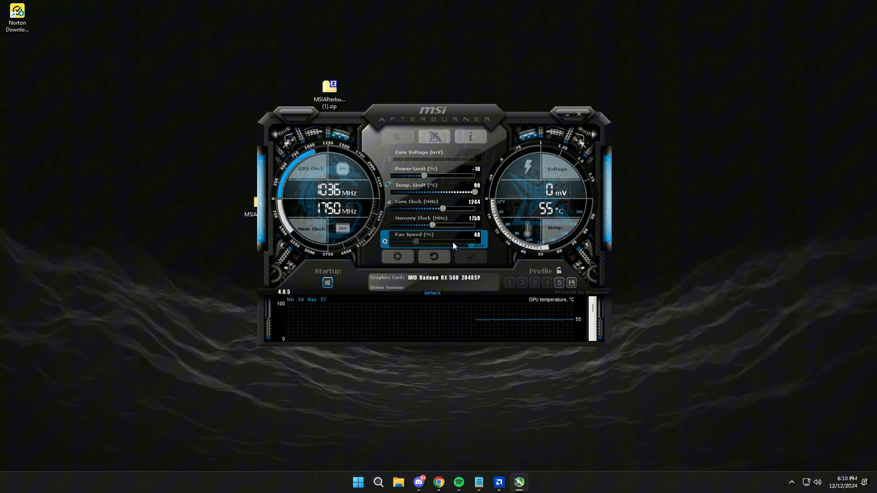
{"action": "left_click", "coordinate": [397, 256]}
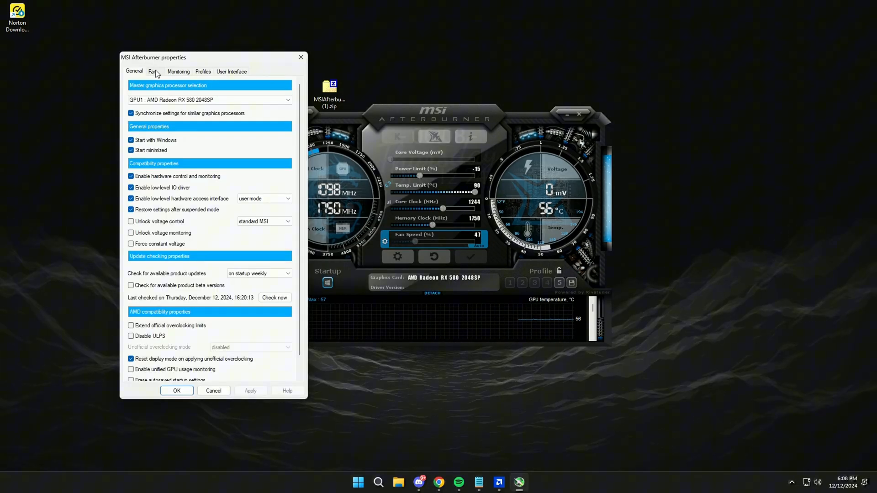
Enable user-defined automatic fan control, reshape the curve from 40% to about 85%, and save.
{"action": "left_click", "coordinate": [152, 71]}
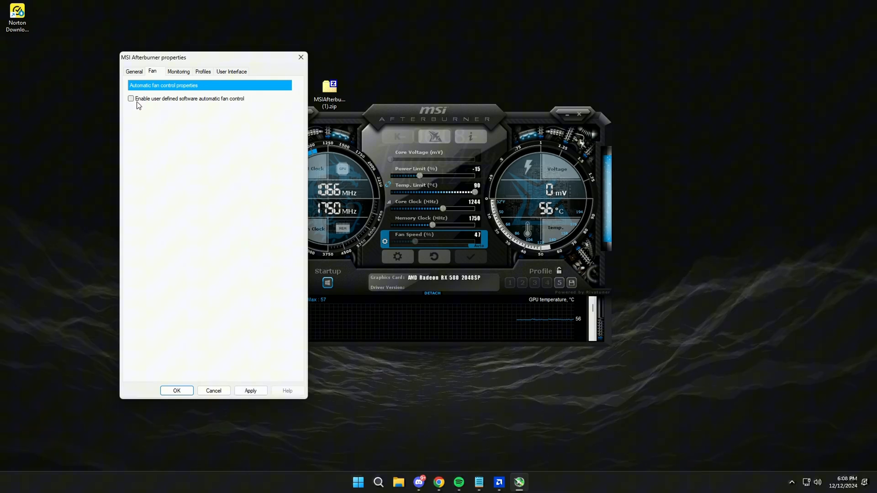
{"action": "left_click", "coordinate": [131, 98]}
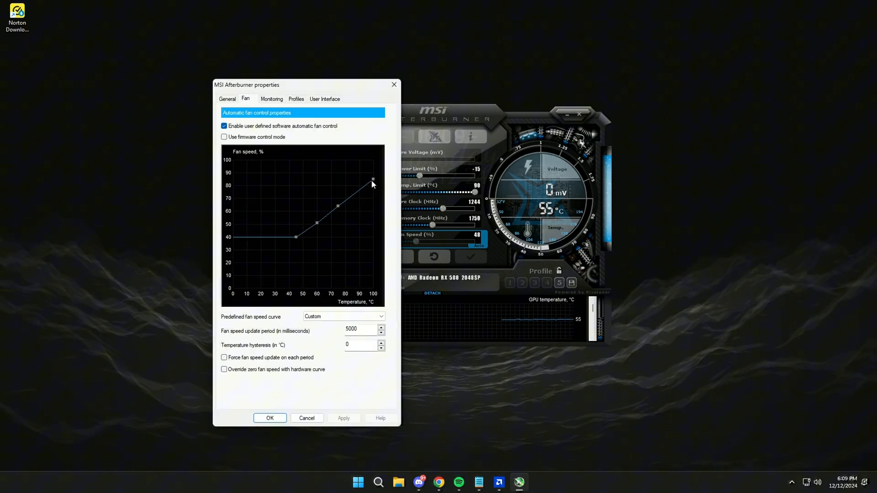
{"action": "left_click_drag", "start_coordinate": [372, 185], "coordinate": [372, 178]}
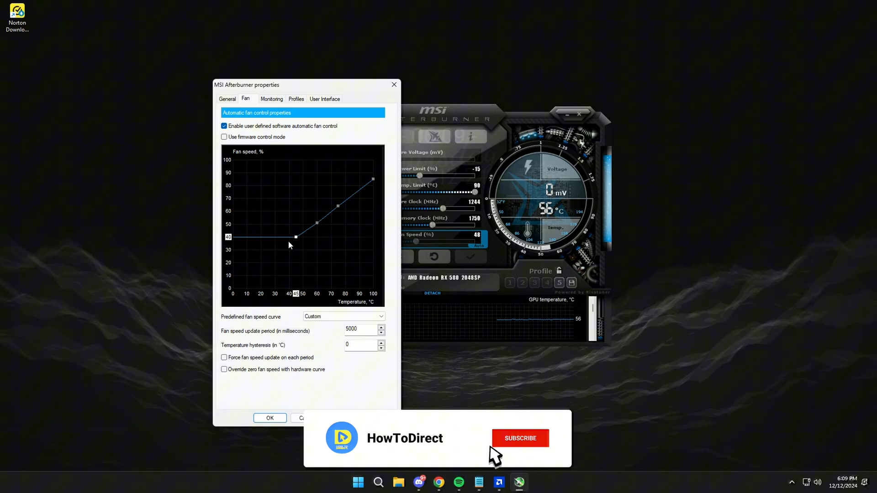
{"action": "left_click", "coordinate": [519, 438]}
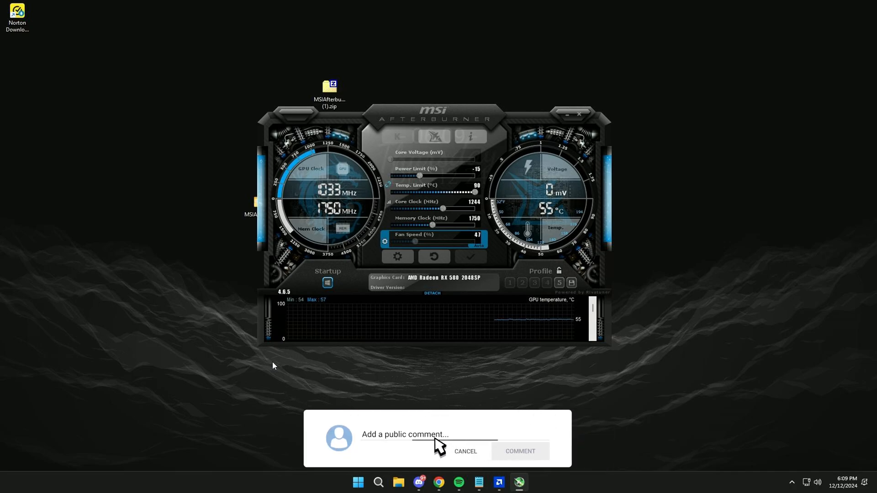
{"action": "left_click", "coordinate": [519, 451]}
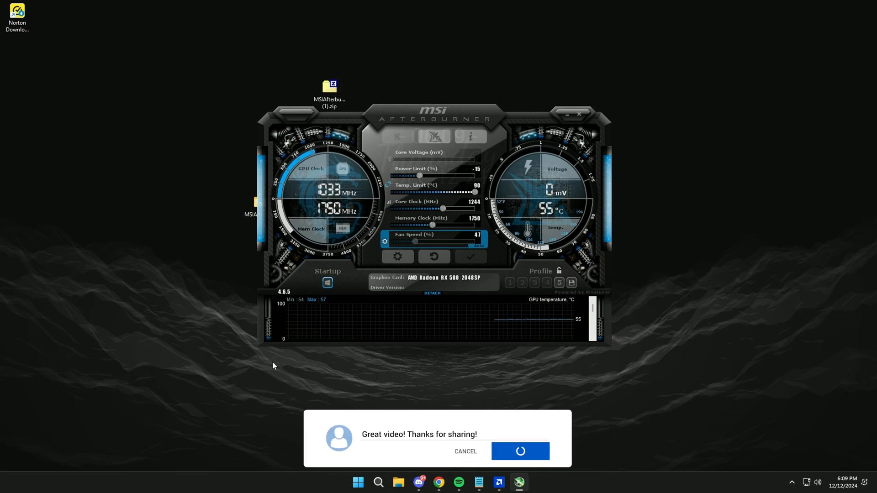